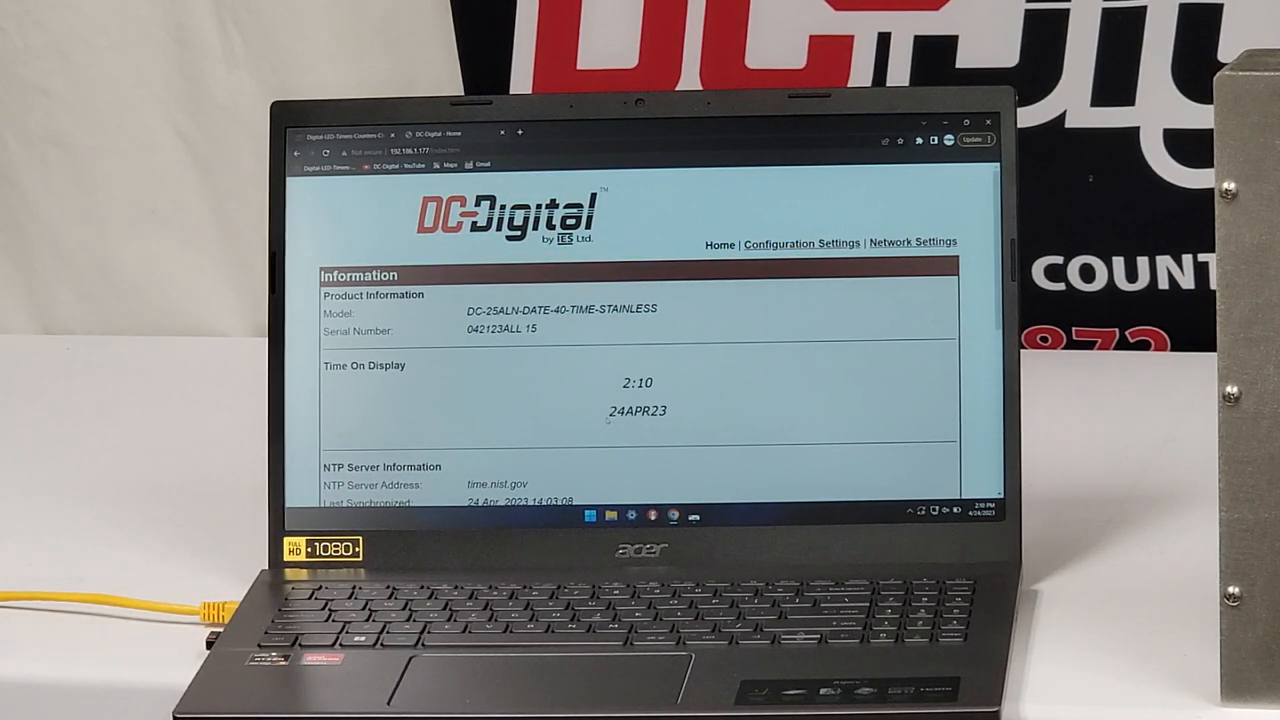
Scroll through the home page details and bring up the clock's Configuration Settings page.
scroll(down, 3)
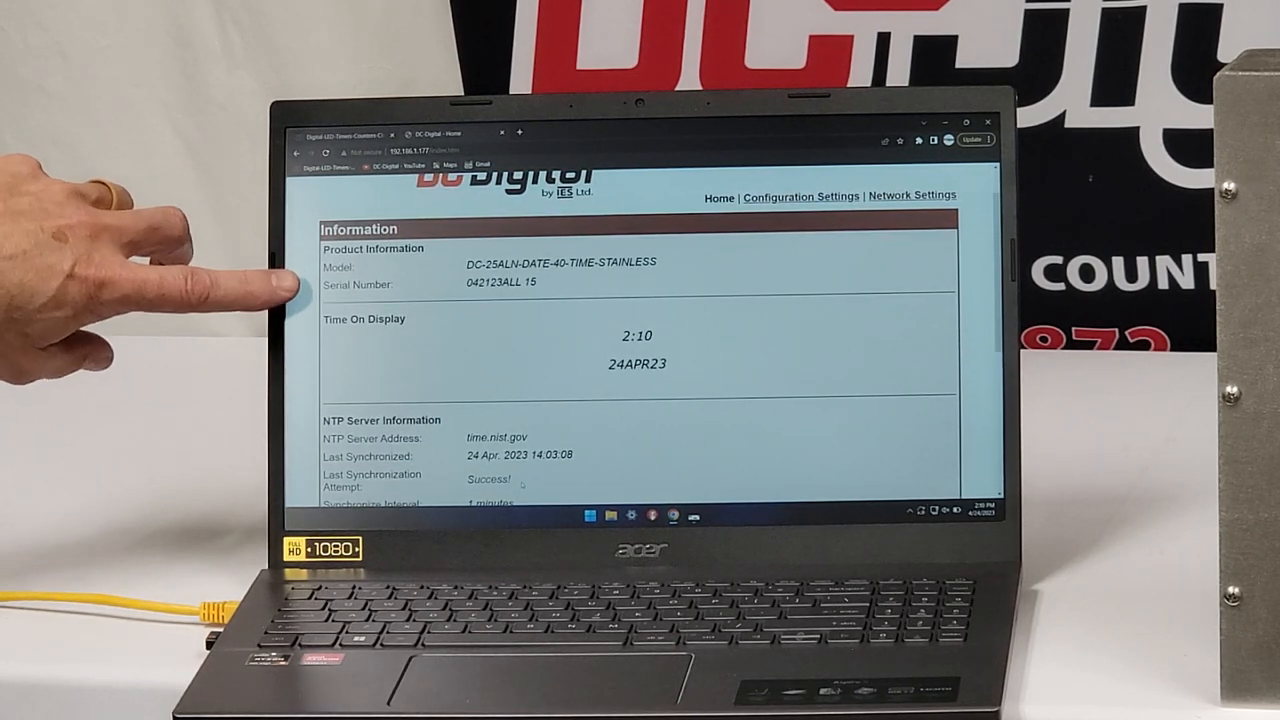
mouse_move(200, 300)
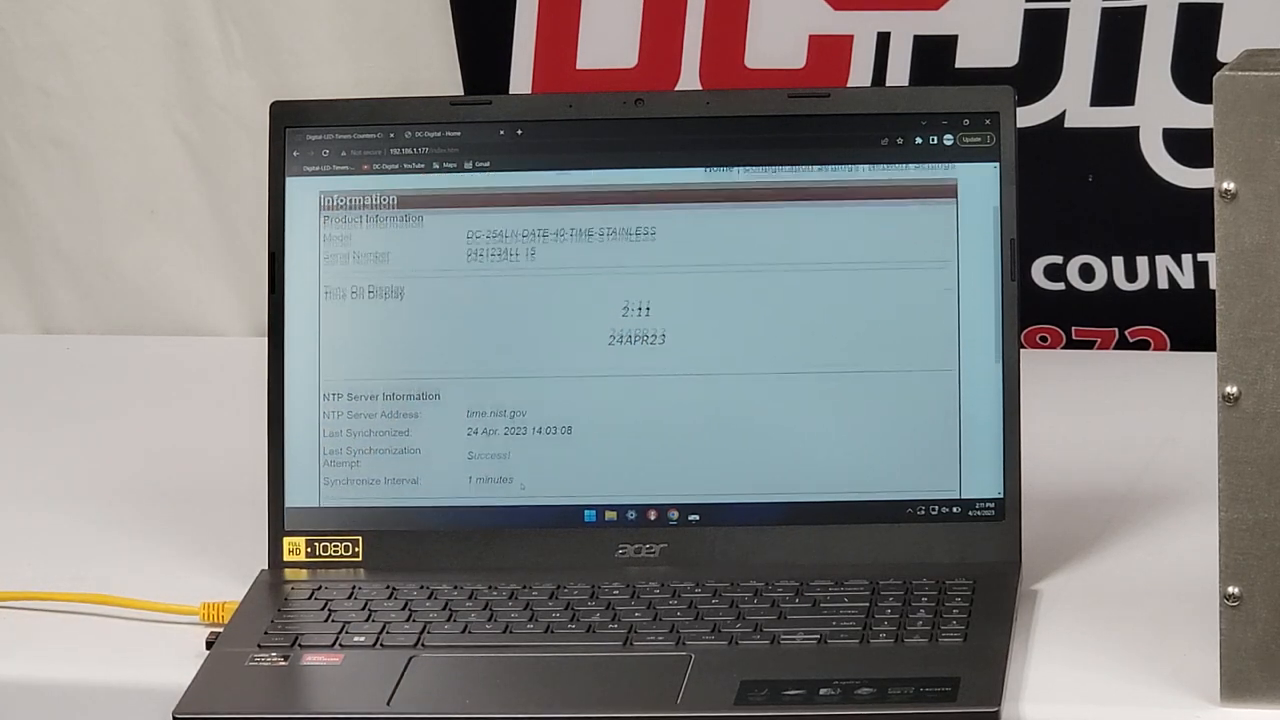
scroll(down, 3)
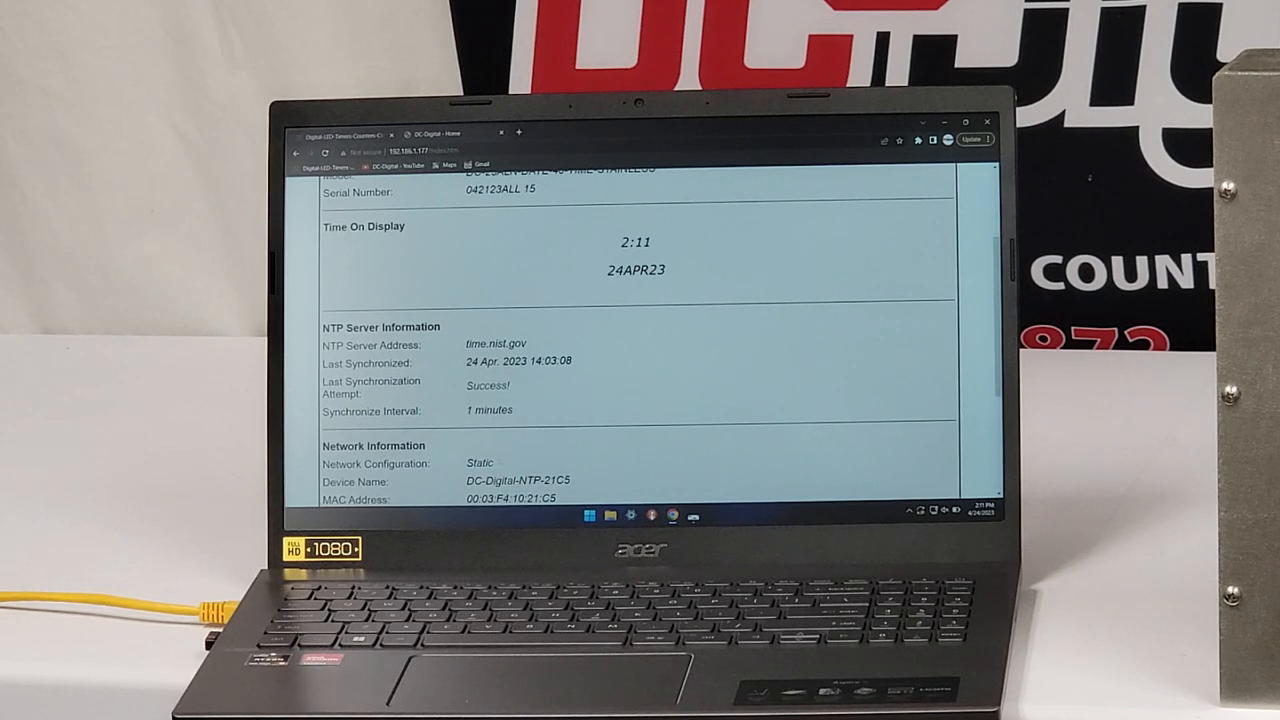
scroll(down, 3)
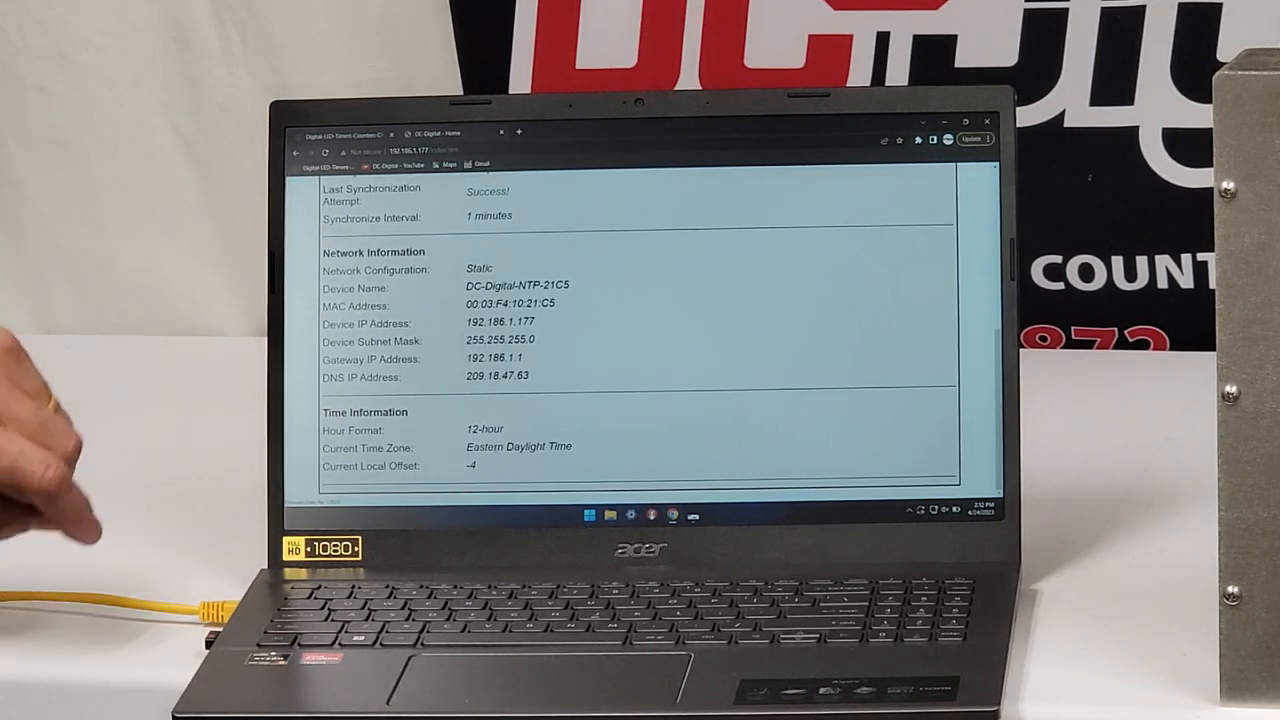
mouse_move(260, 330)
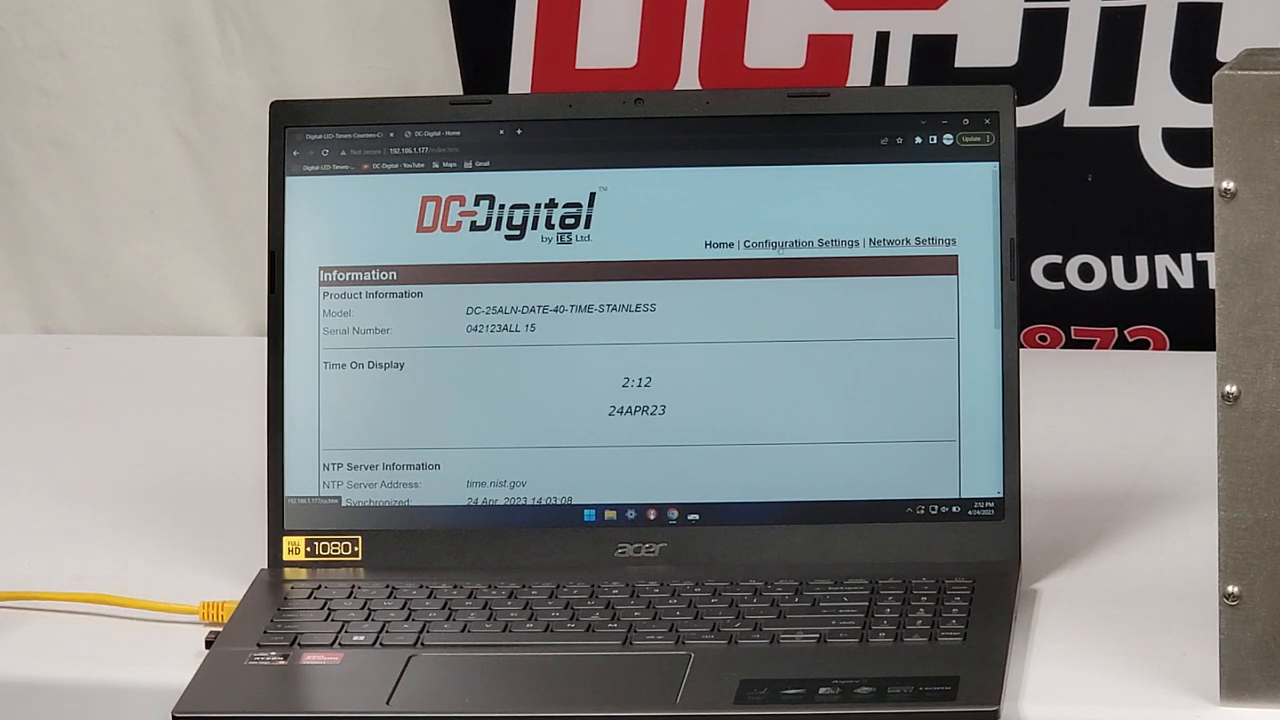
click(800, 244)
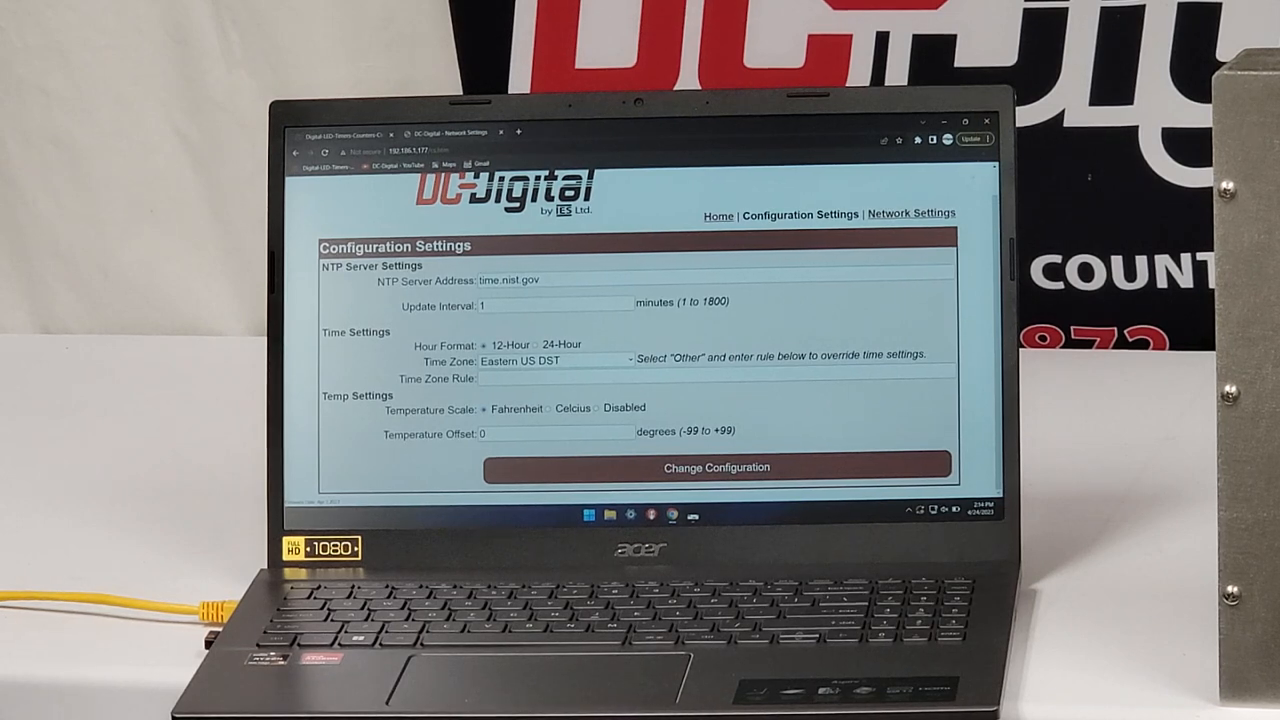
Switch to the clock's Network Settings page showing user name/password and static network fields.
click(910, 212)
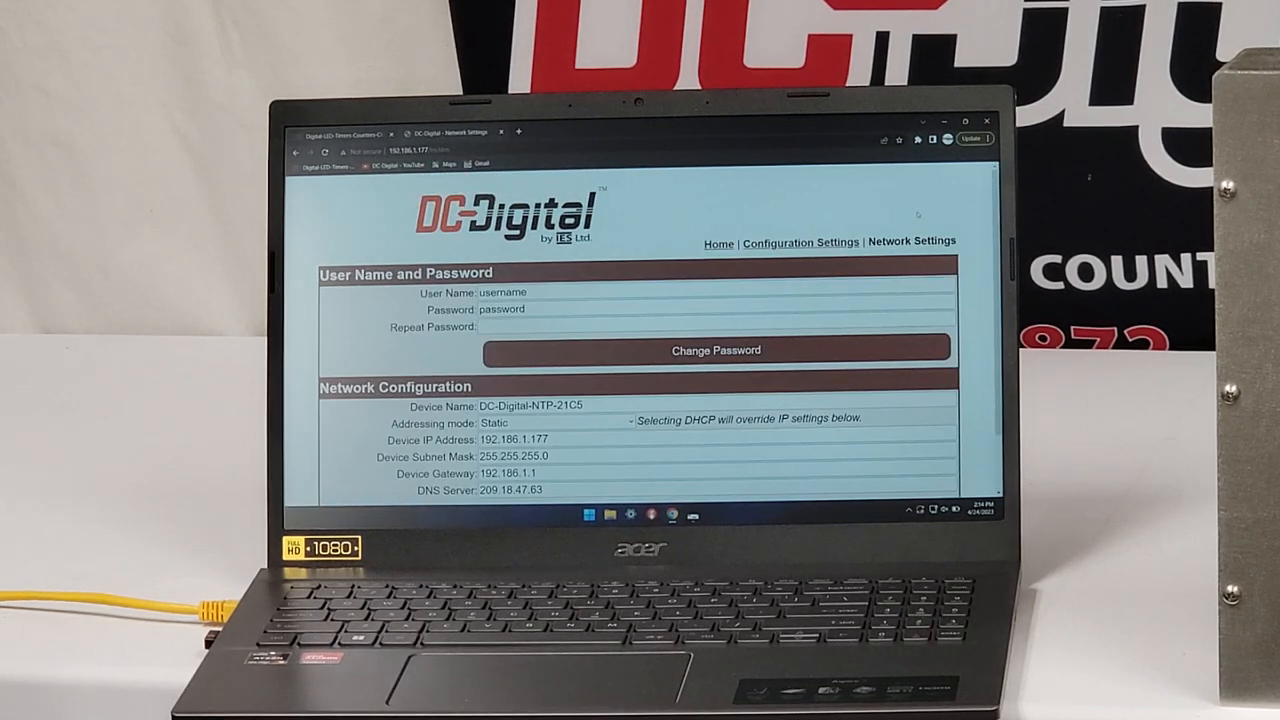